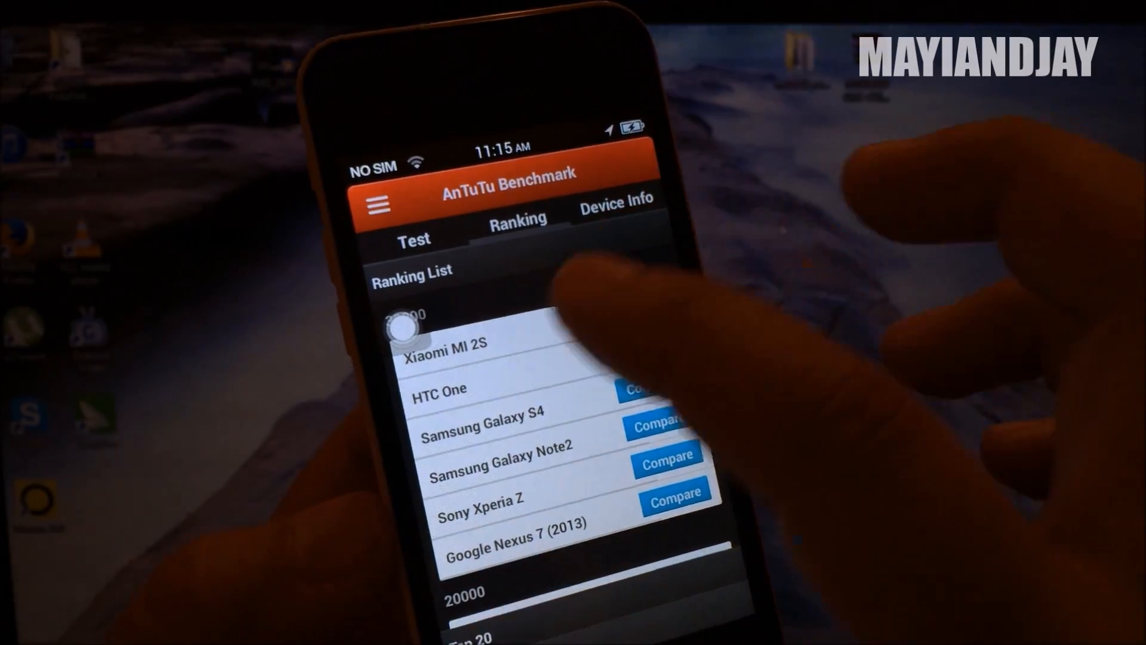
Browse AnTuTu's phone ranking list, then go back to the home screen.
left_click(616, 200)
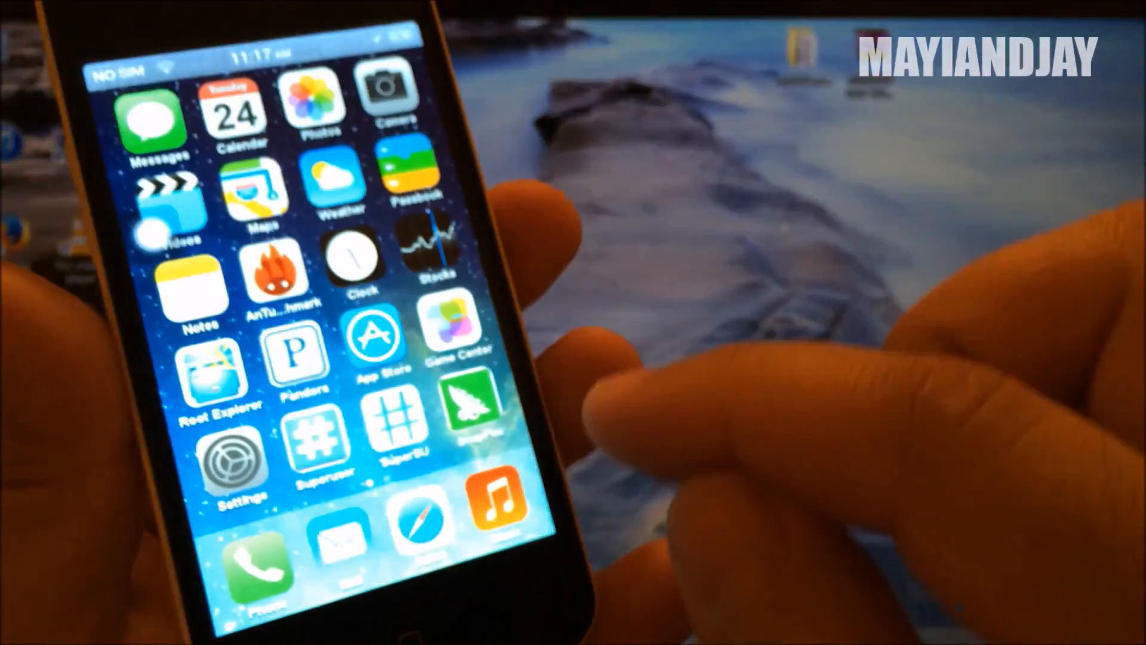
Confirm USB debugging is on under Settings > General > Applications > Development.
left_click(236, 462)
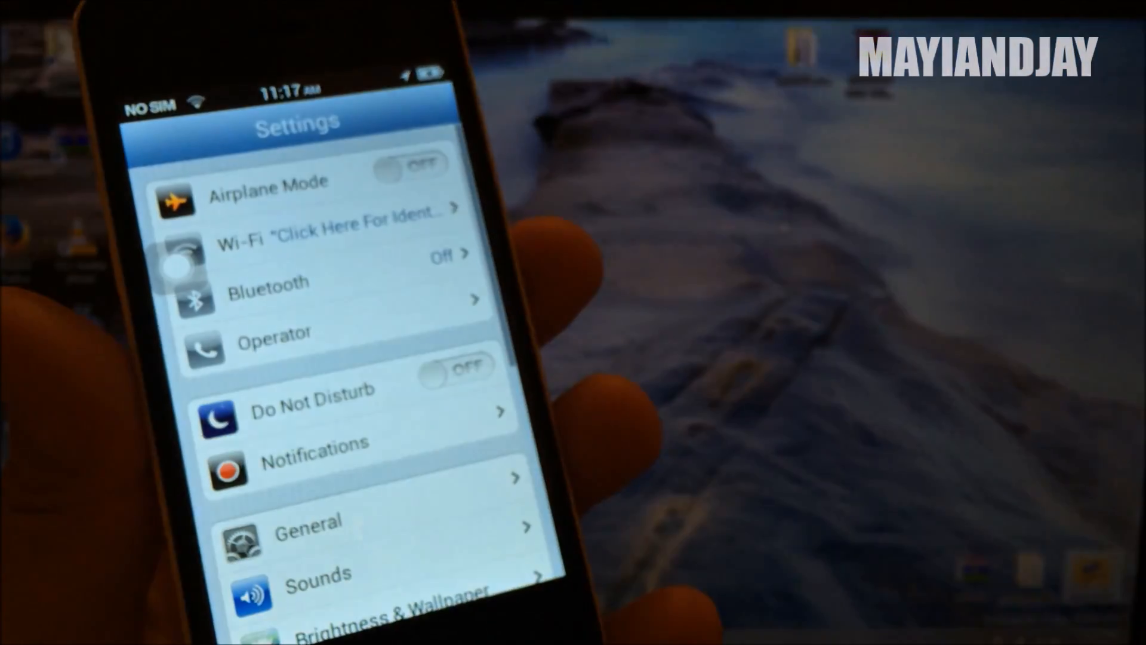
left_click(306, 521)
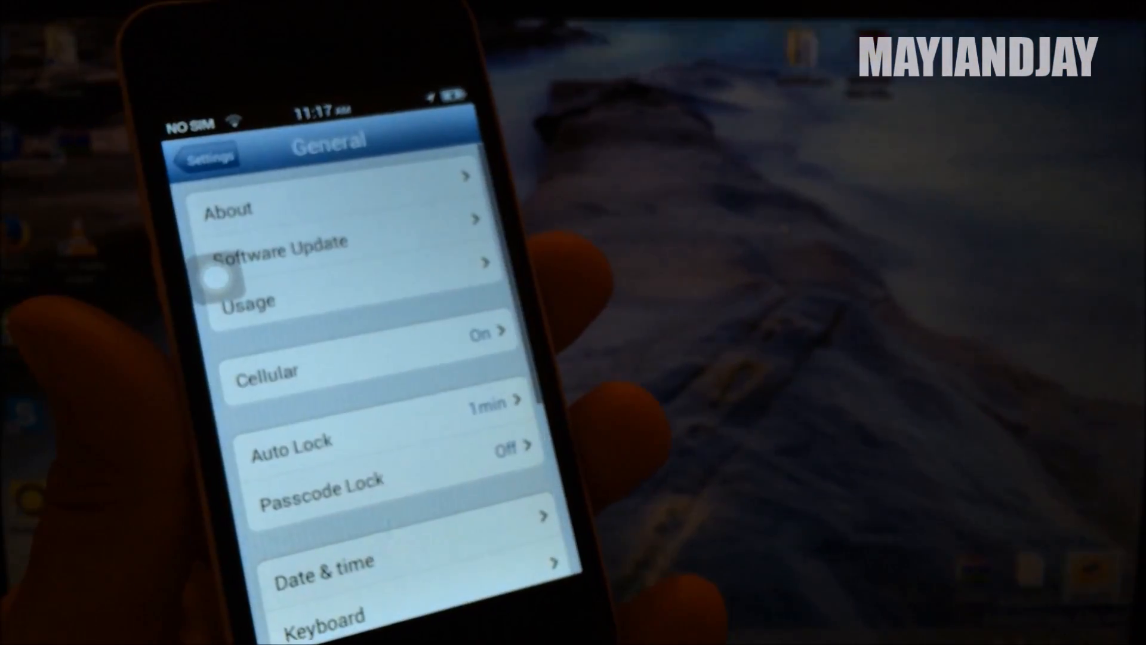
scroll("down", 3)
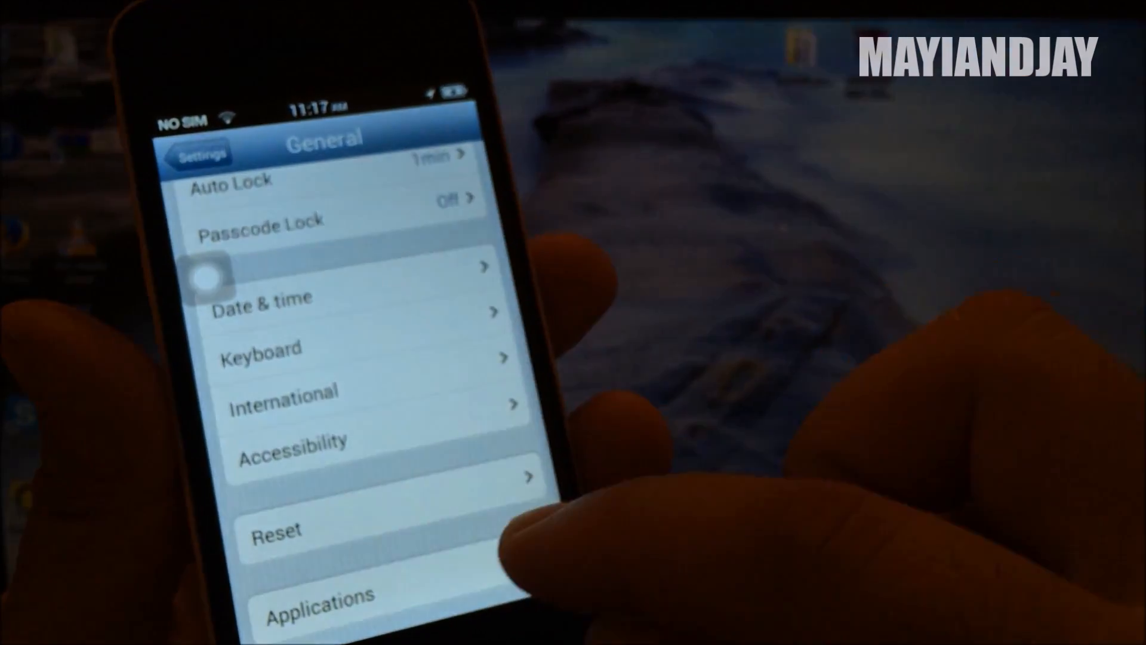
left_click(317, 595)
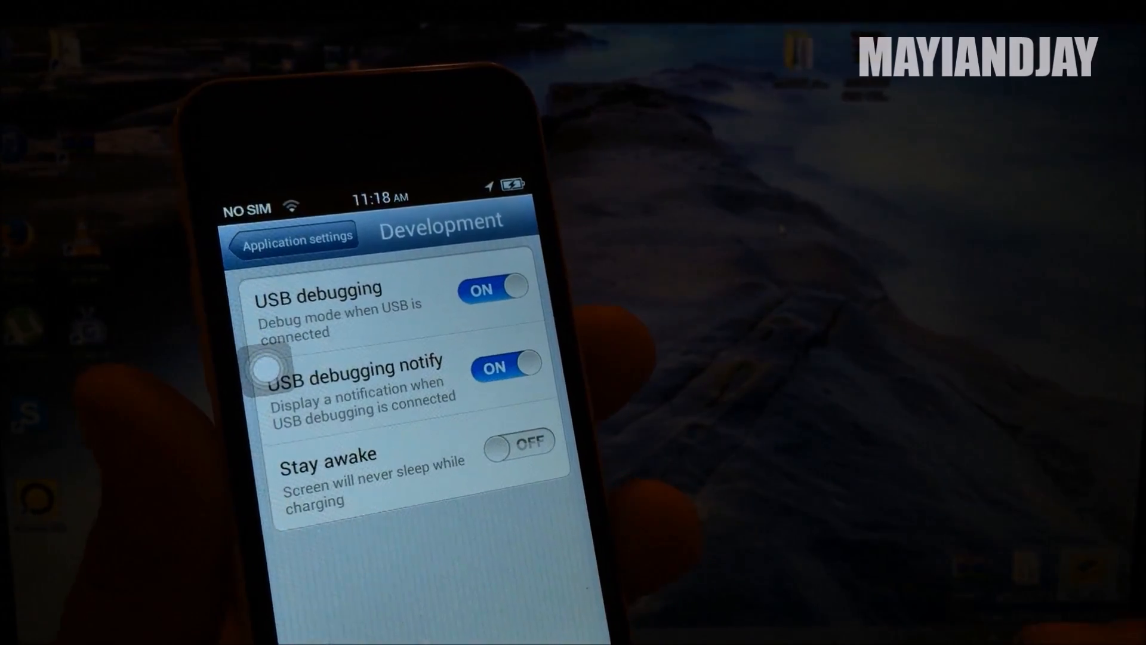
left_click(292, 238)
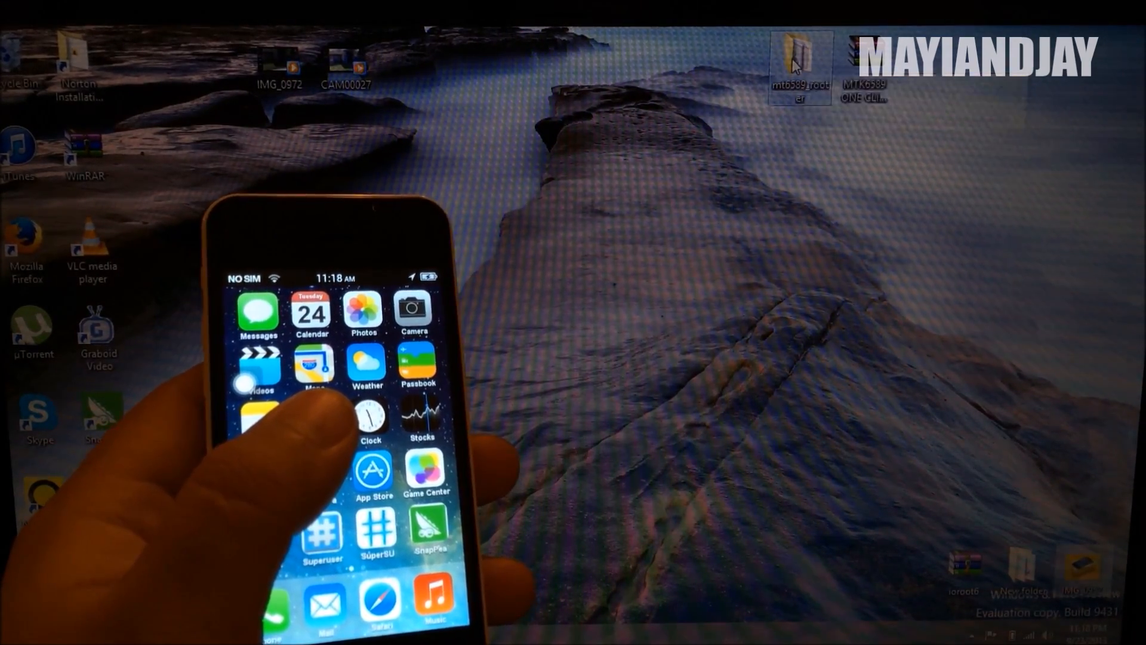
Run run.bat from the mt6589_rooter folder, accepting the unverified publisher warning.
double_click(800, 51)
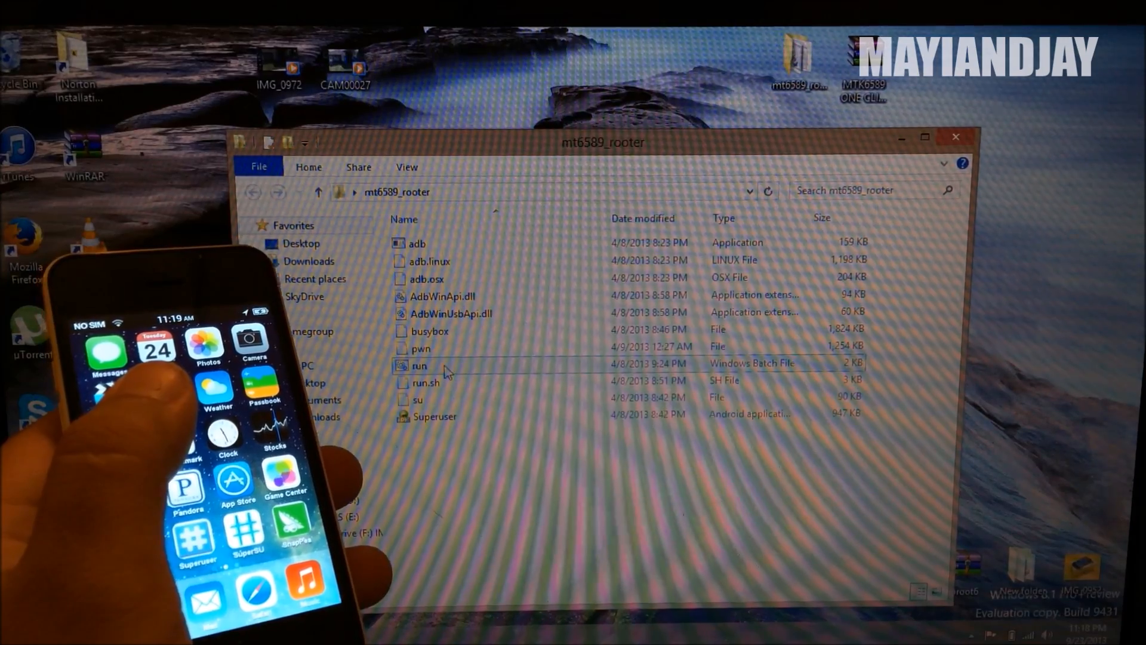
double_click(421, 366)
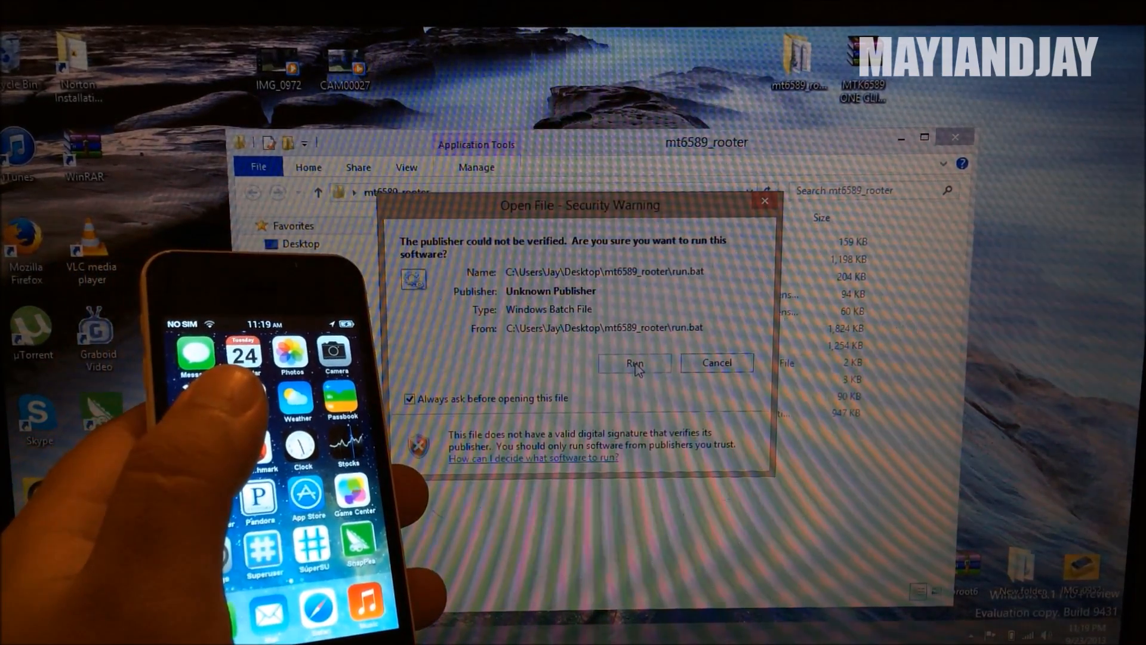
left_click(634, 362)
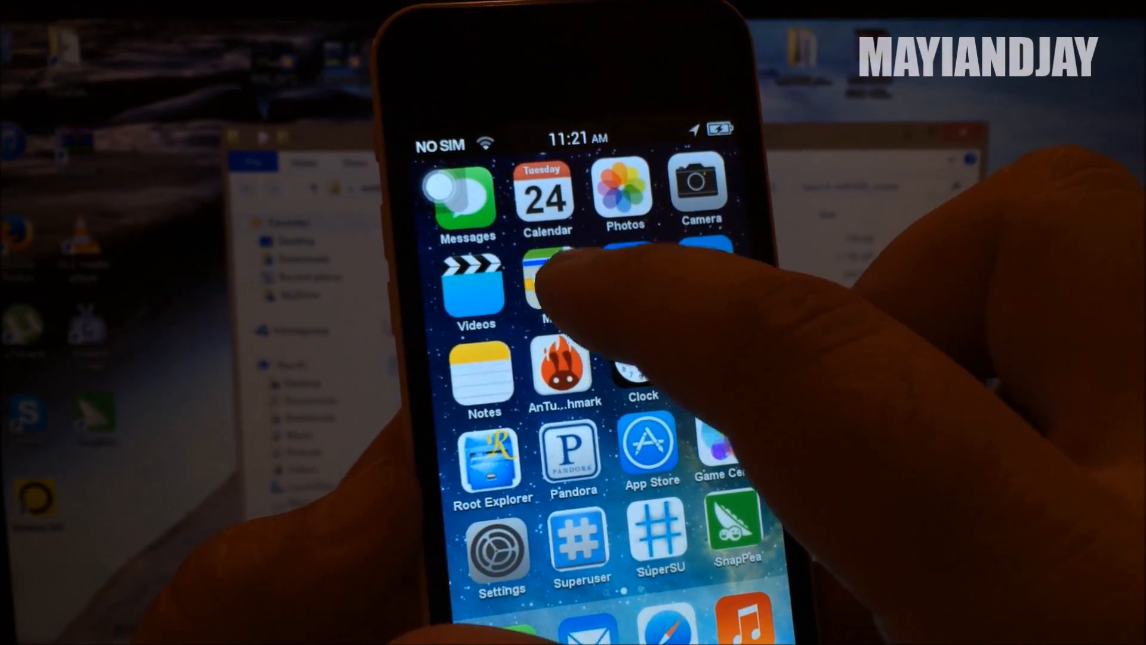
left_click(563, 286)
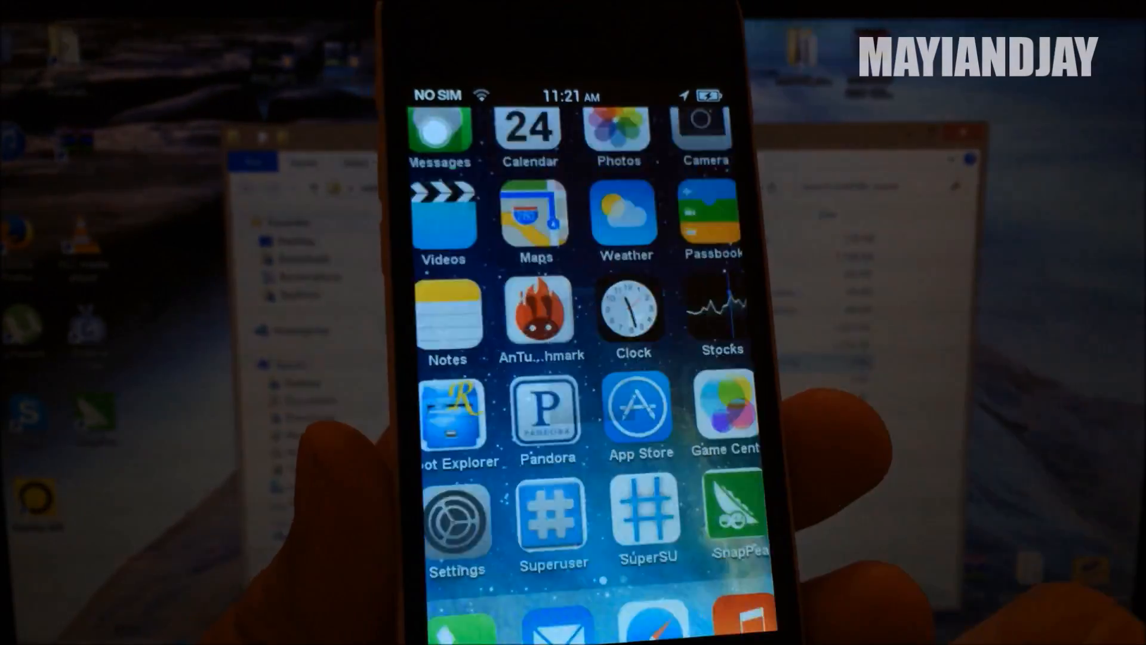
left_click(631, 310)
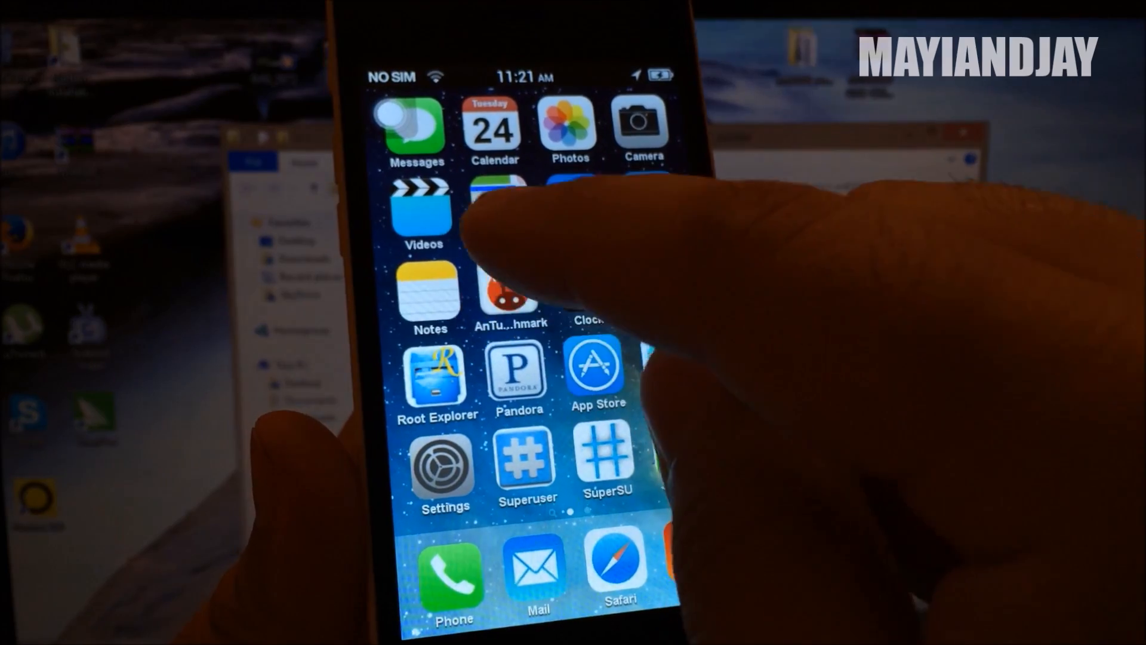
left_click(429, 290)
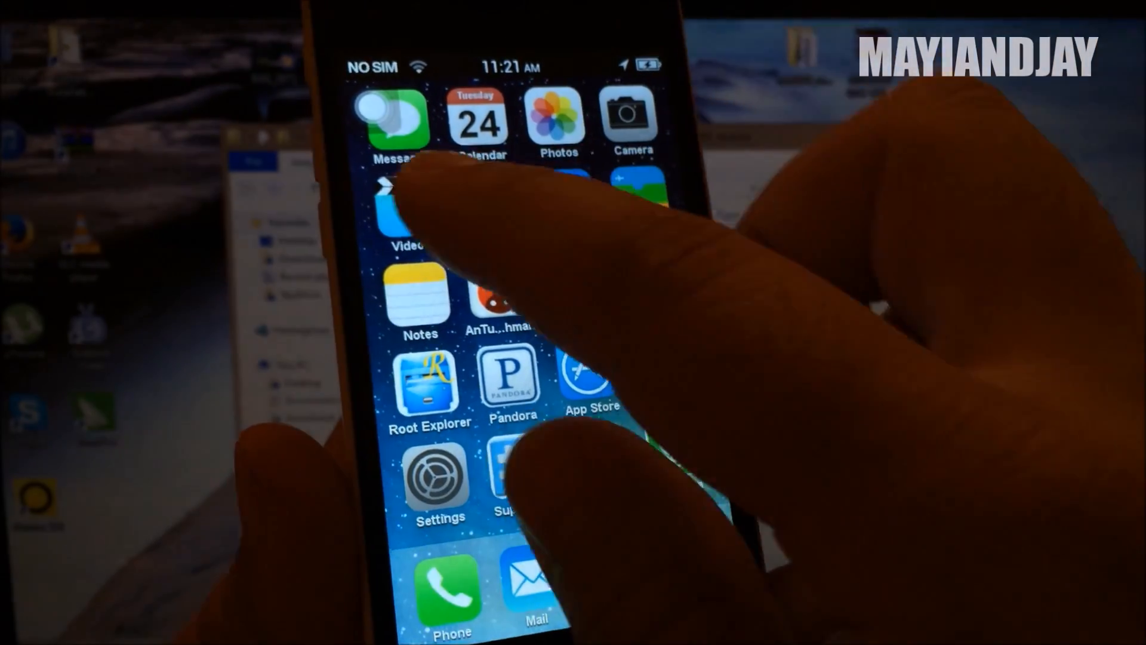
left_click(407, 205)
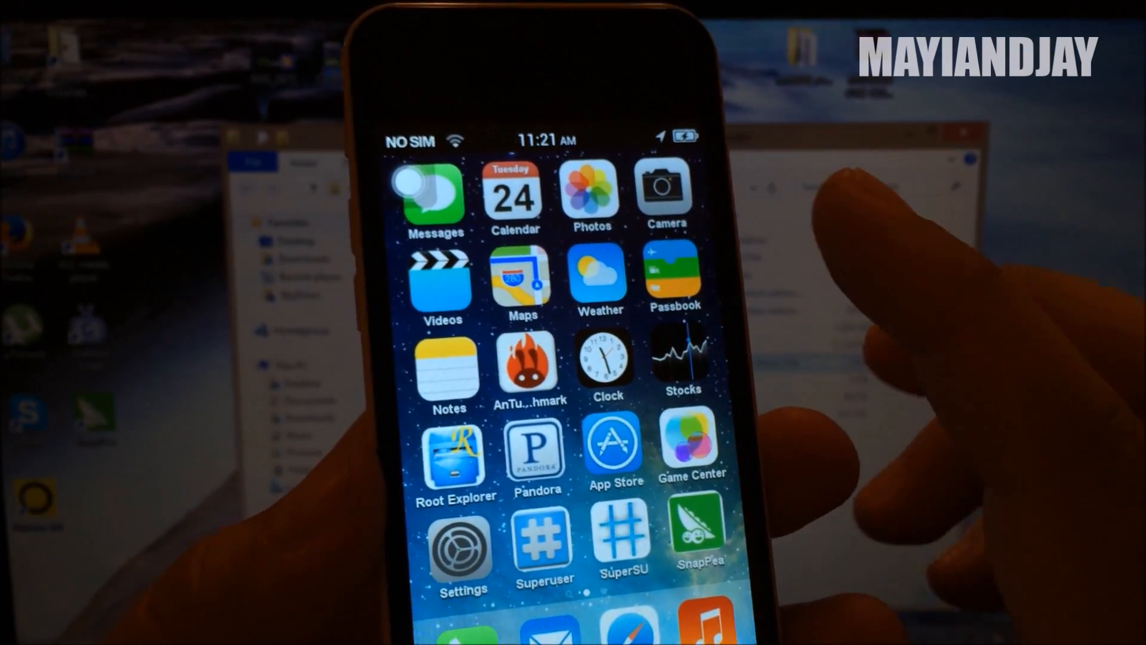
left_click(674, 279)
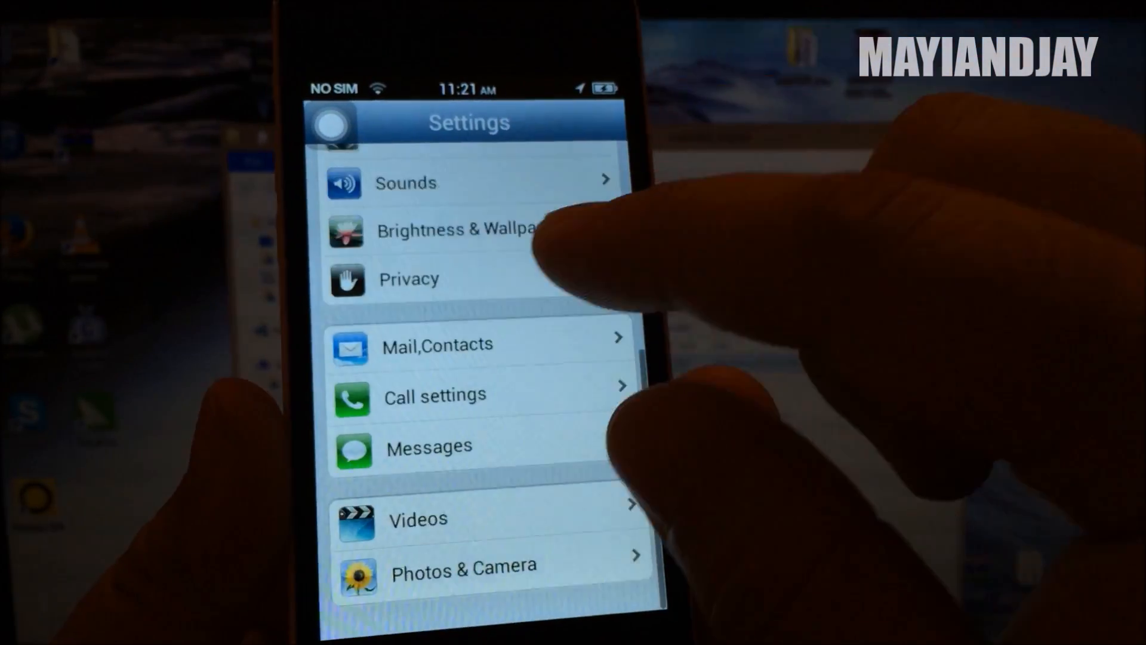
Scroll the main Settings list and tap an entry before returning home.
scroll("down", 3)
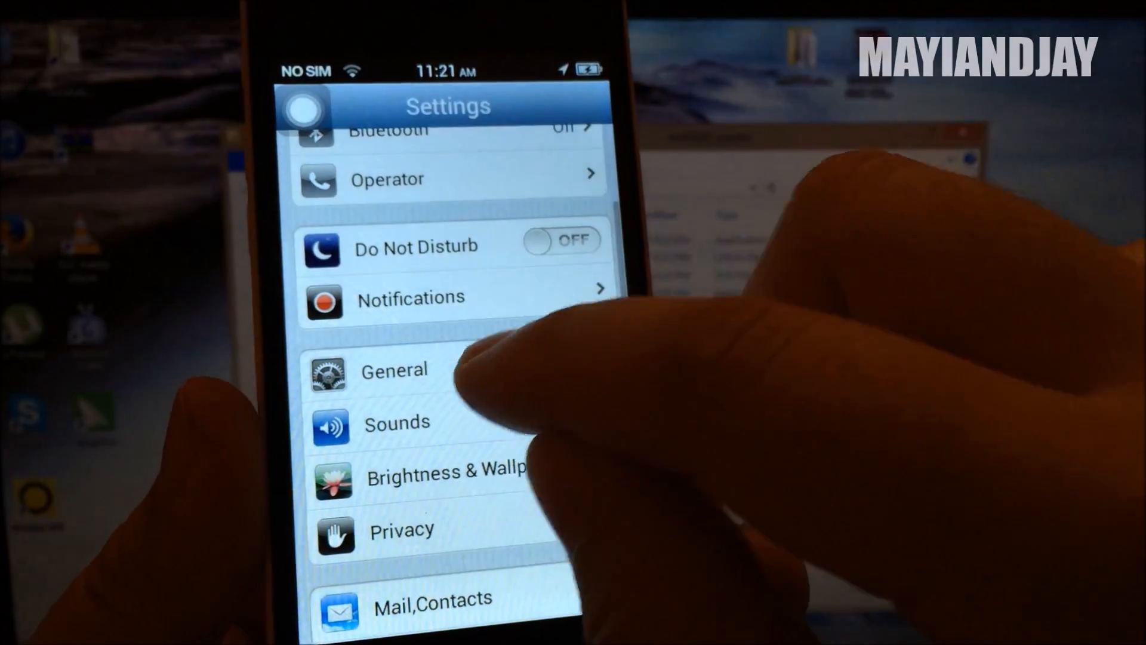
left_click(393, 371)
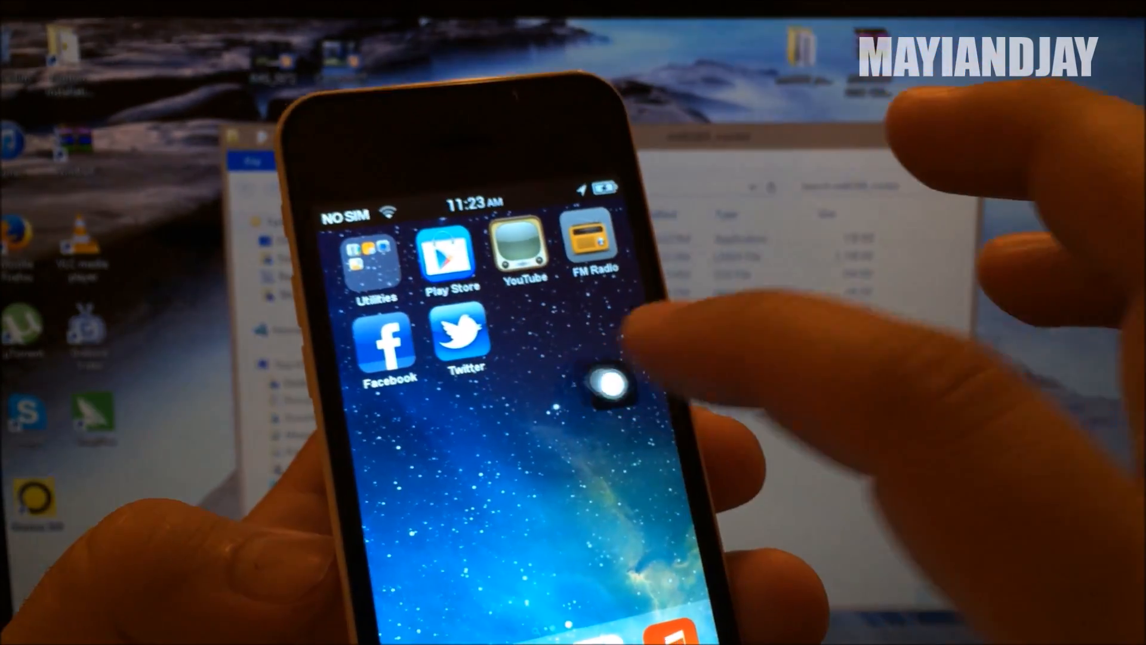
Open the Utilities folder on the second home screen page.
left_click(373, 260)
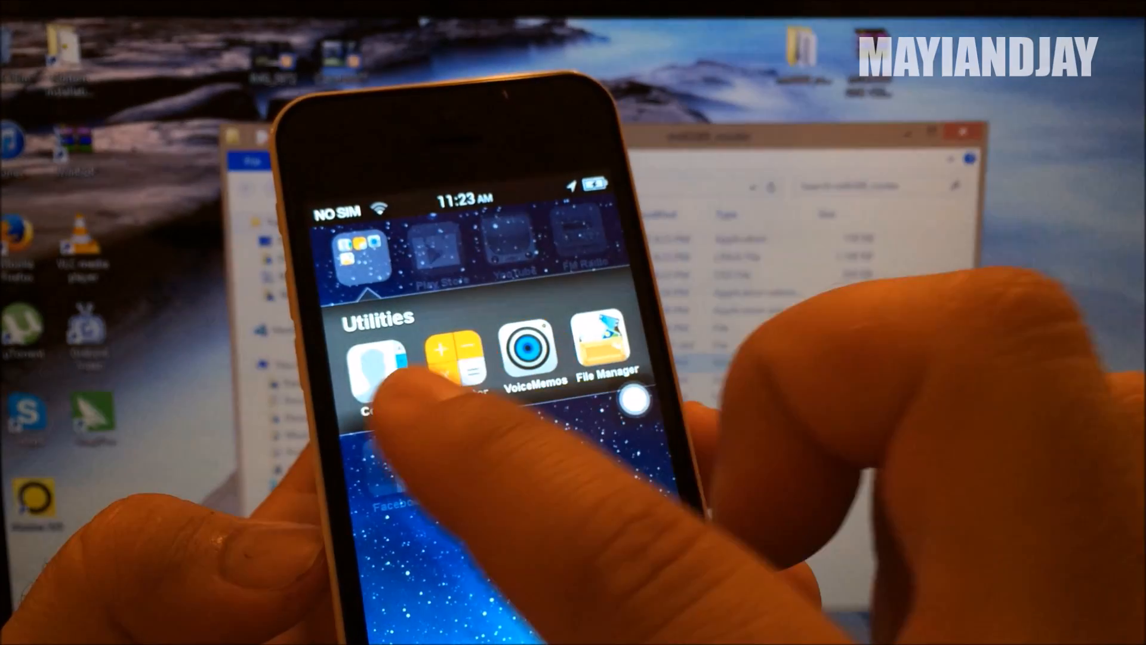